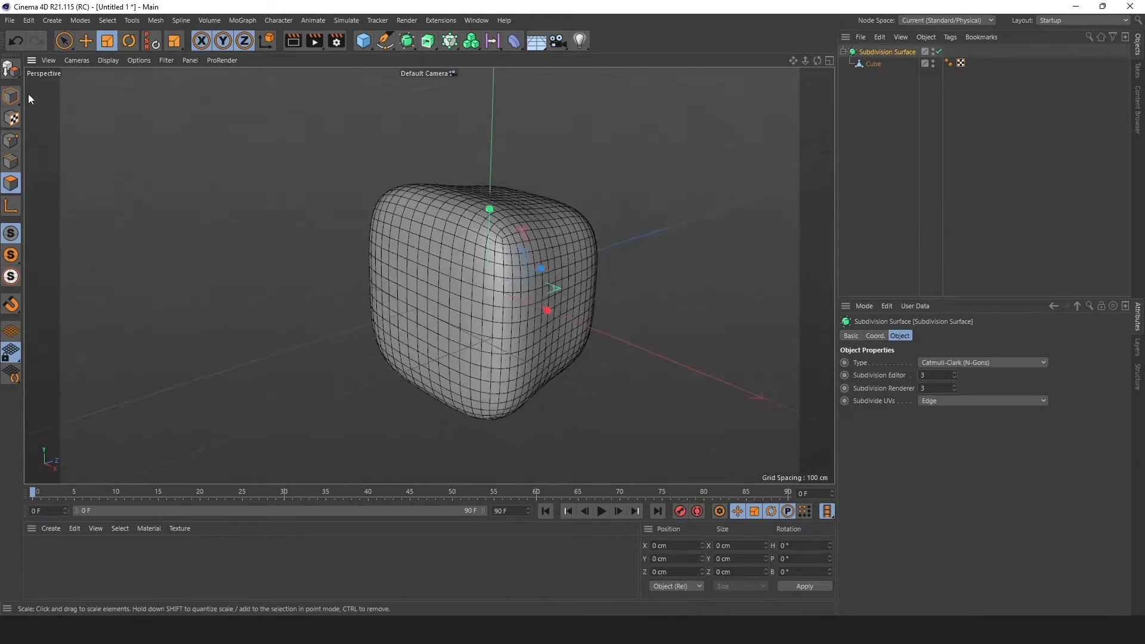
Give the second cube inside the Boole a Size Z of 60 cm to recess the head
{"action": "left_click", "coordinate": [52, 20]}
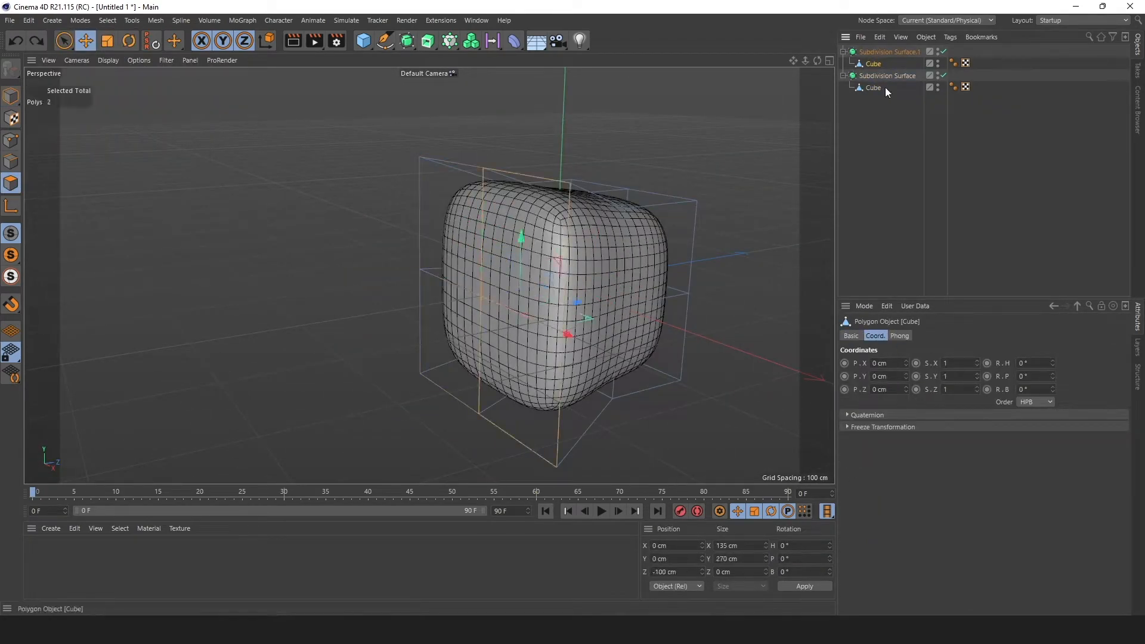
{"action": "left_click", "coordinate": [889, 51]}
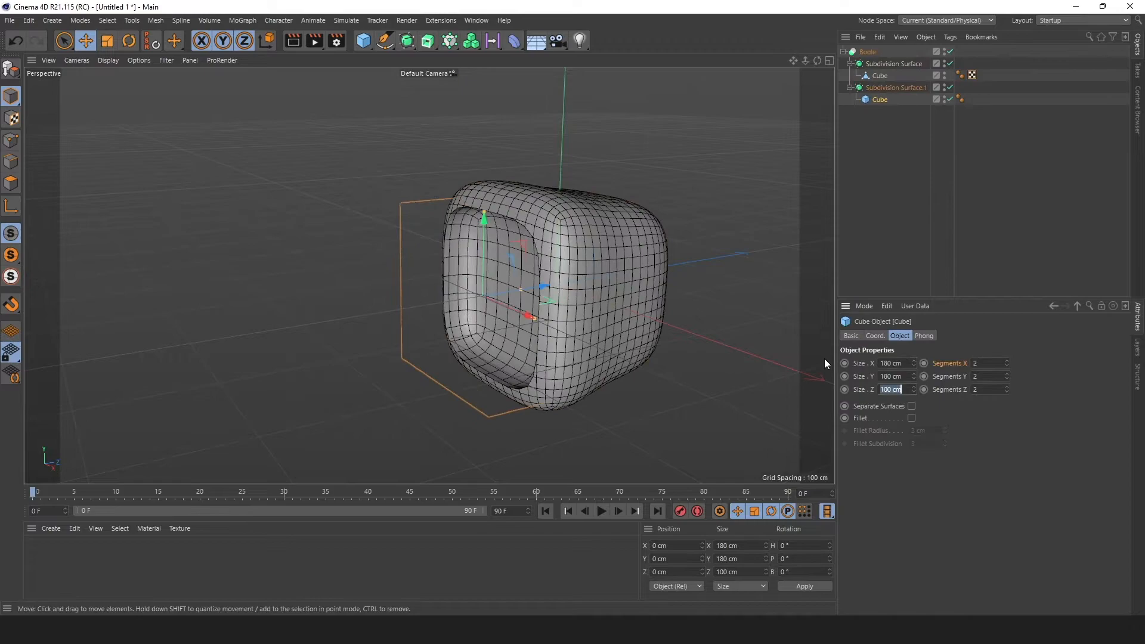
{"action": "type", "text": "60 cm"}
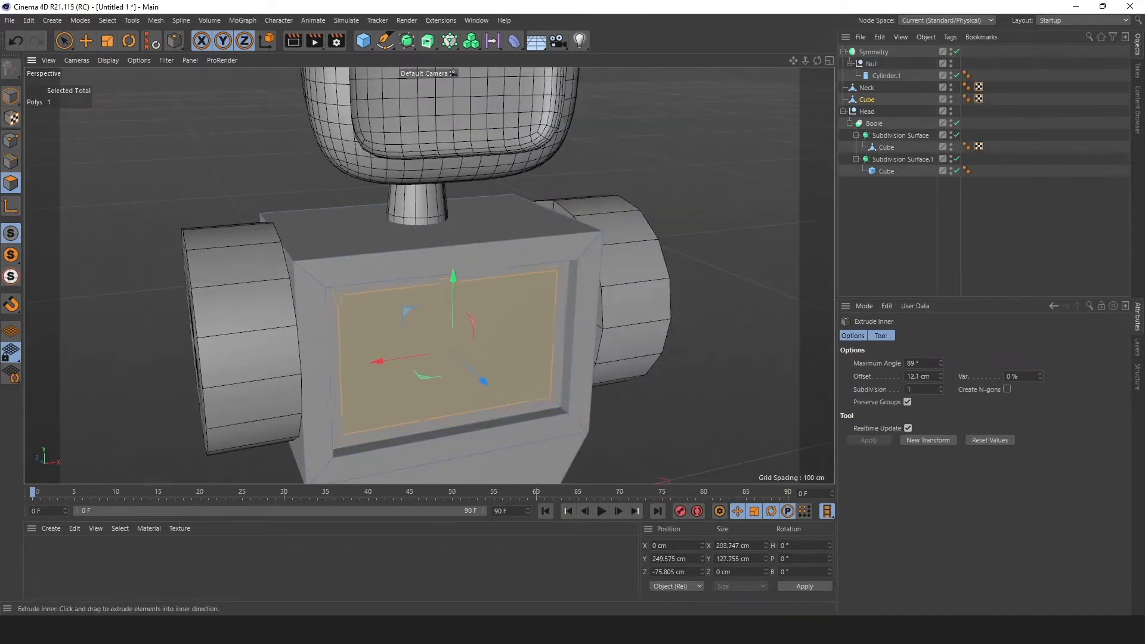
Push the inset front panel into the body, then select a body face
{"action": "left_click", "coordinate": [86, 40]}
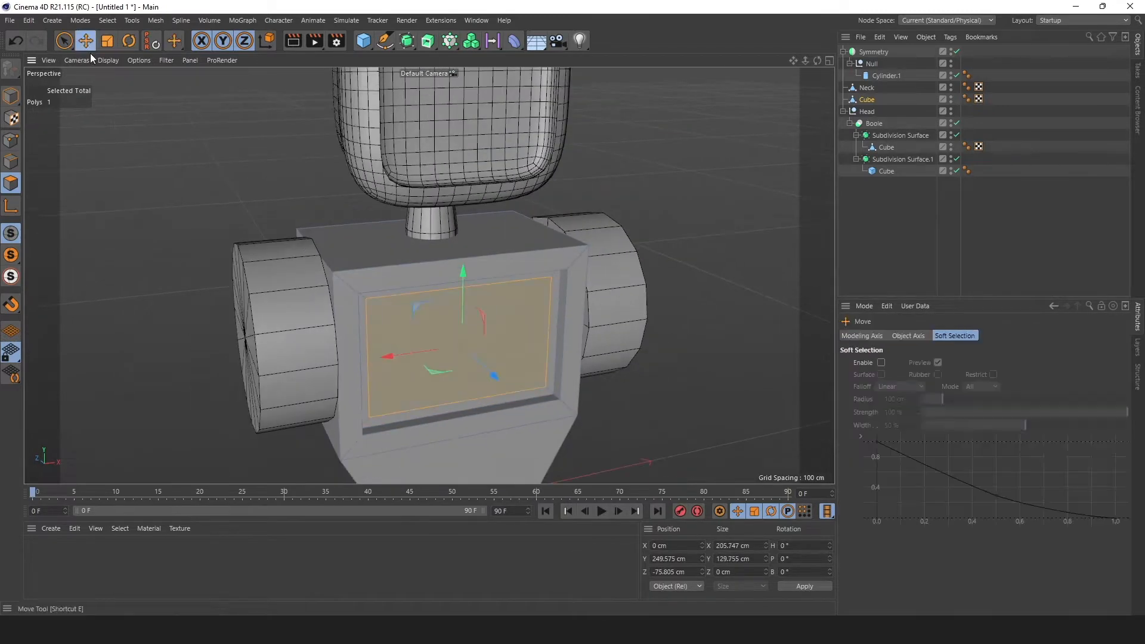
{"action": "left_click", "coordinate": [85, 40]}
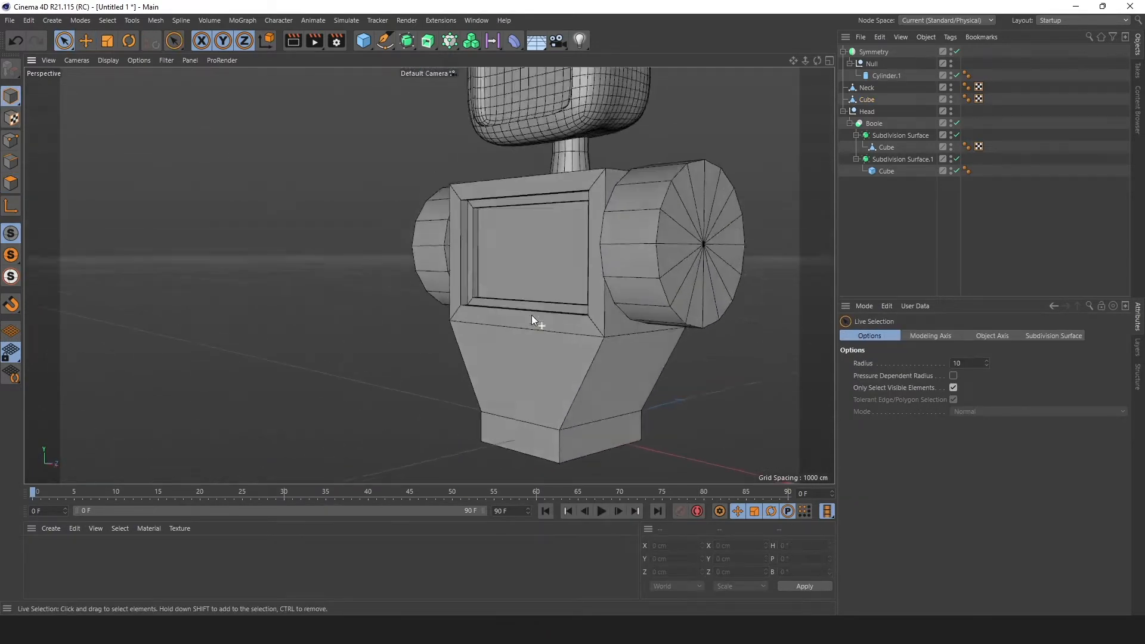
{"action": "left_click", "coordinate": [868, 88]}
{"action": "type", "text": "Body"}
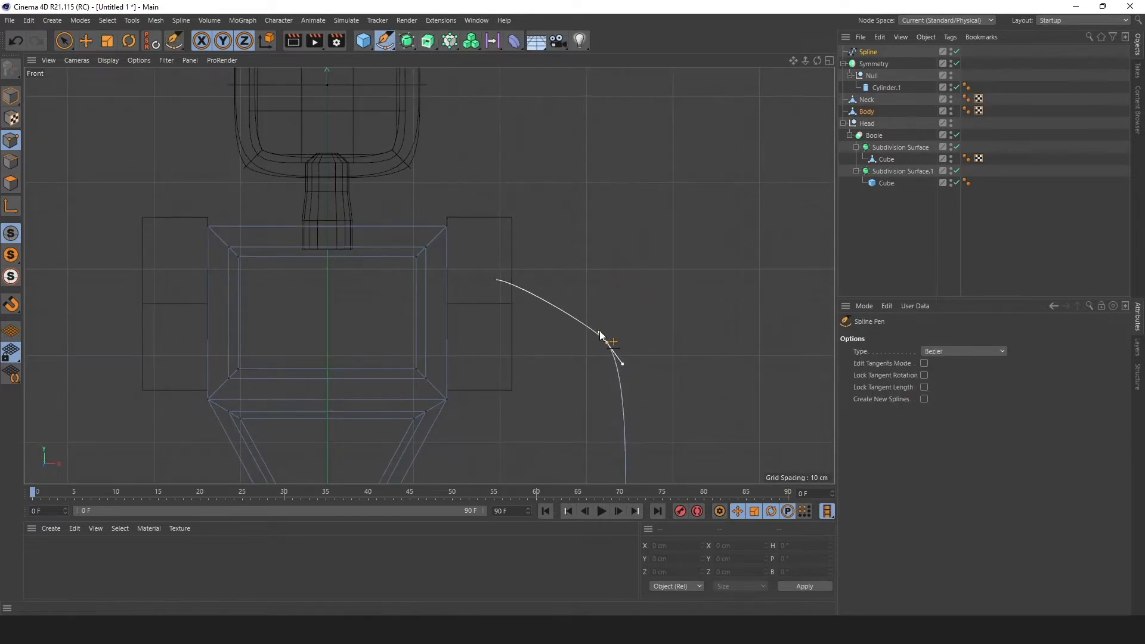
Add points to the arm spline and reshape the curve around its middle point
{"action": "left_click", "coordinate": [85, 41]}
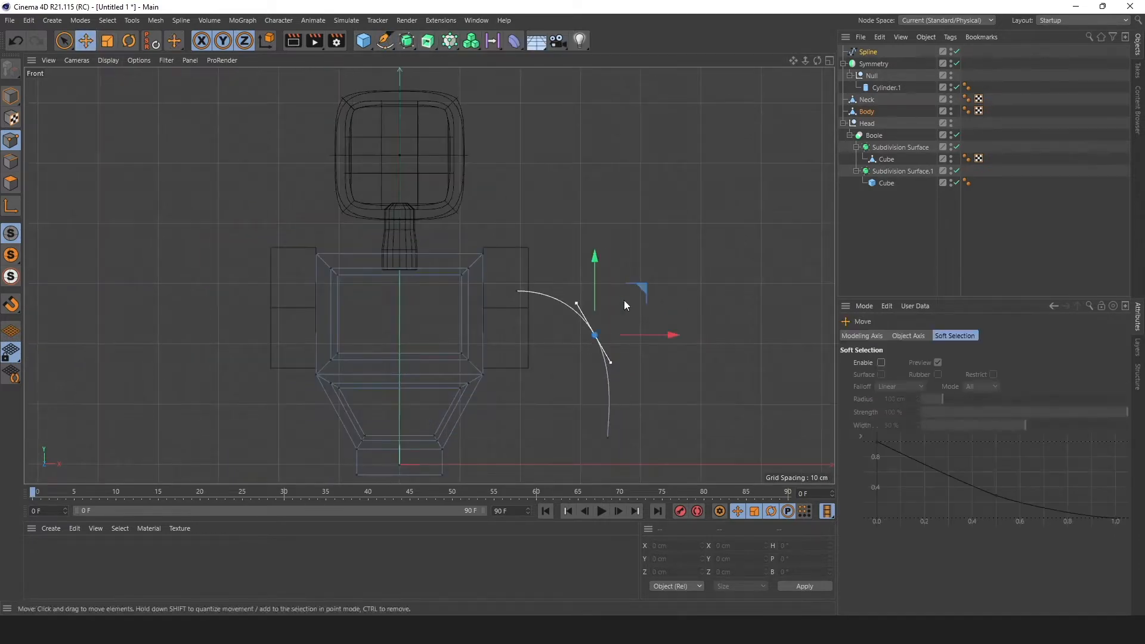
{"action": "left_click_drag", "start_coordinate": [594, 334], "coordinate": [577, 335]}
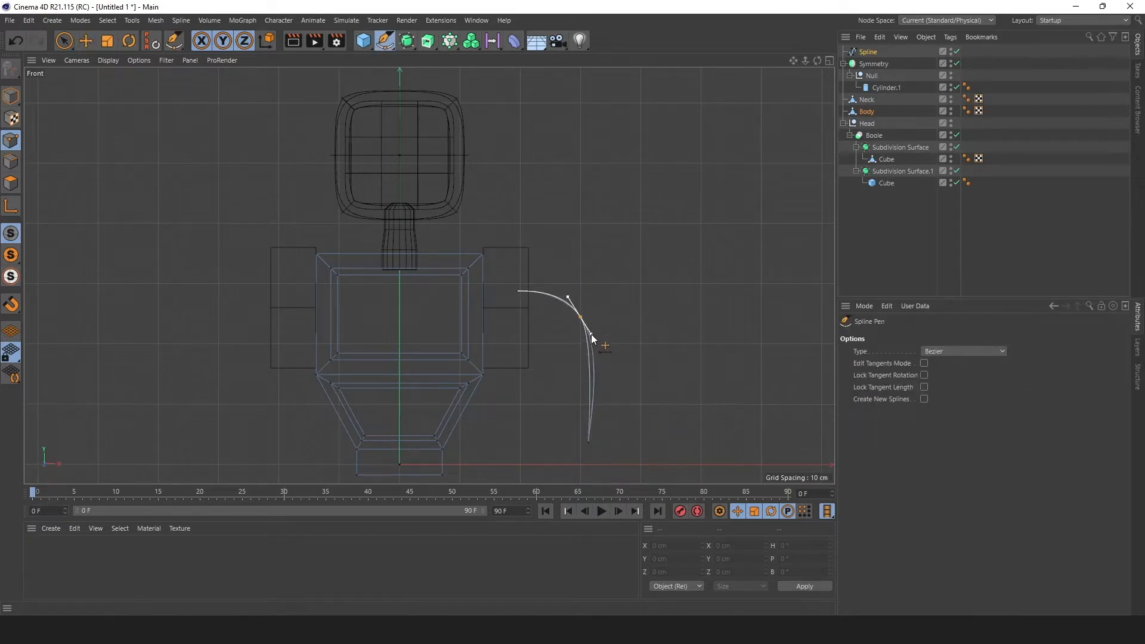
{"action": "left_click", "coordinate": [85, 40]}
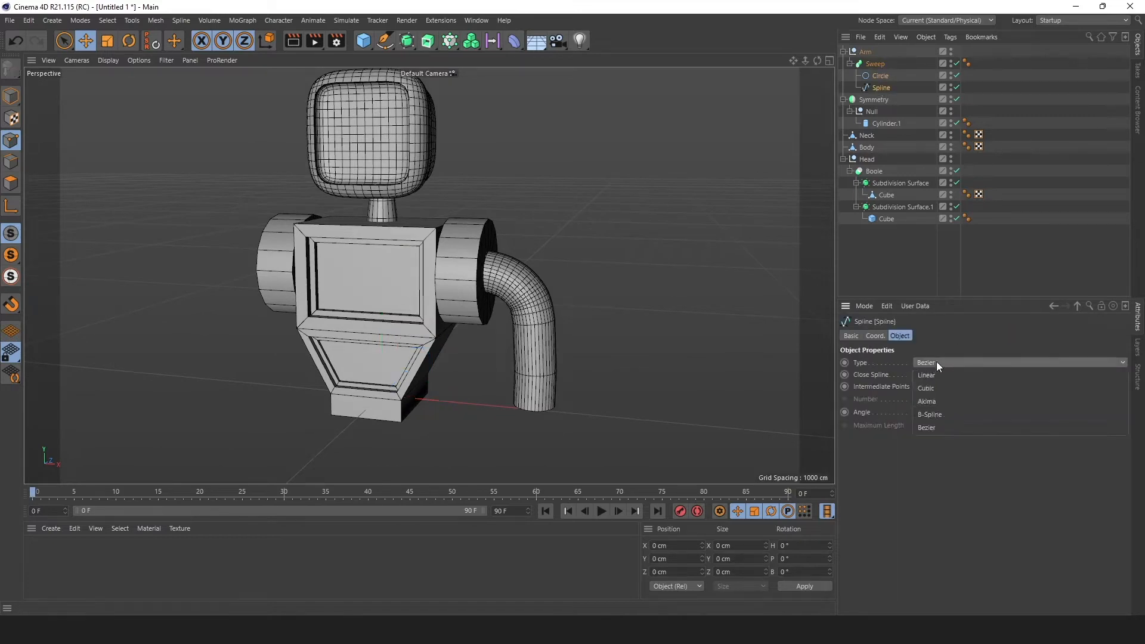
Change the arm path's spline Type from Bezier to B-Spline
{"action": "left_click", "coordinate": [929, 414]}
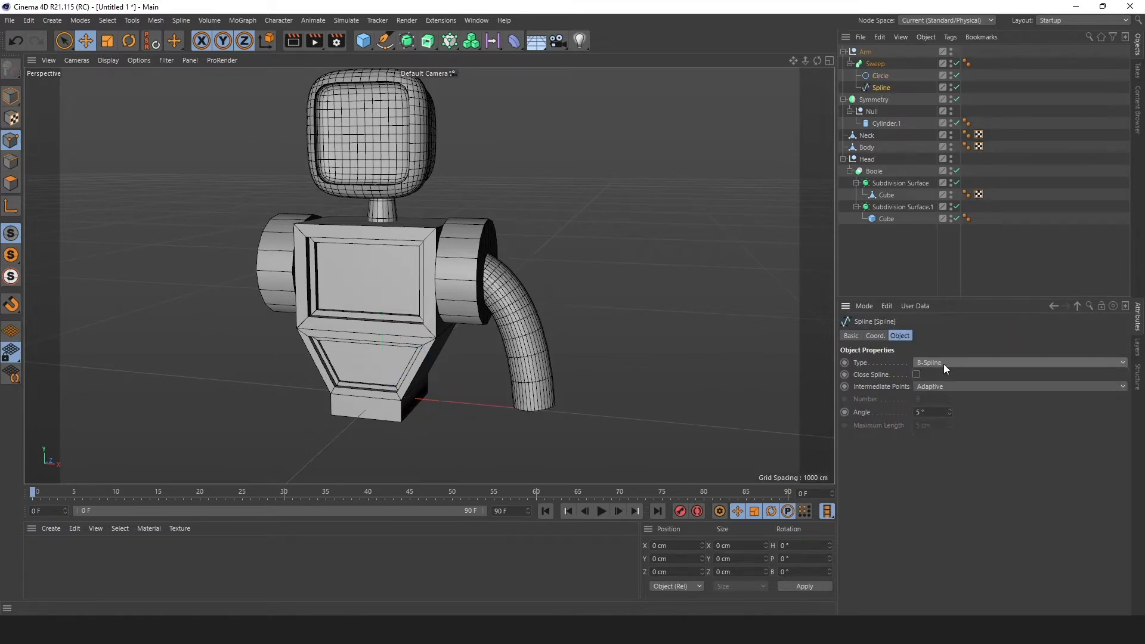
{"action": "left_click", "coordinate": [1018, 362]}
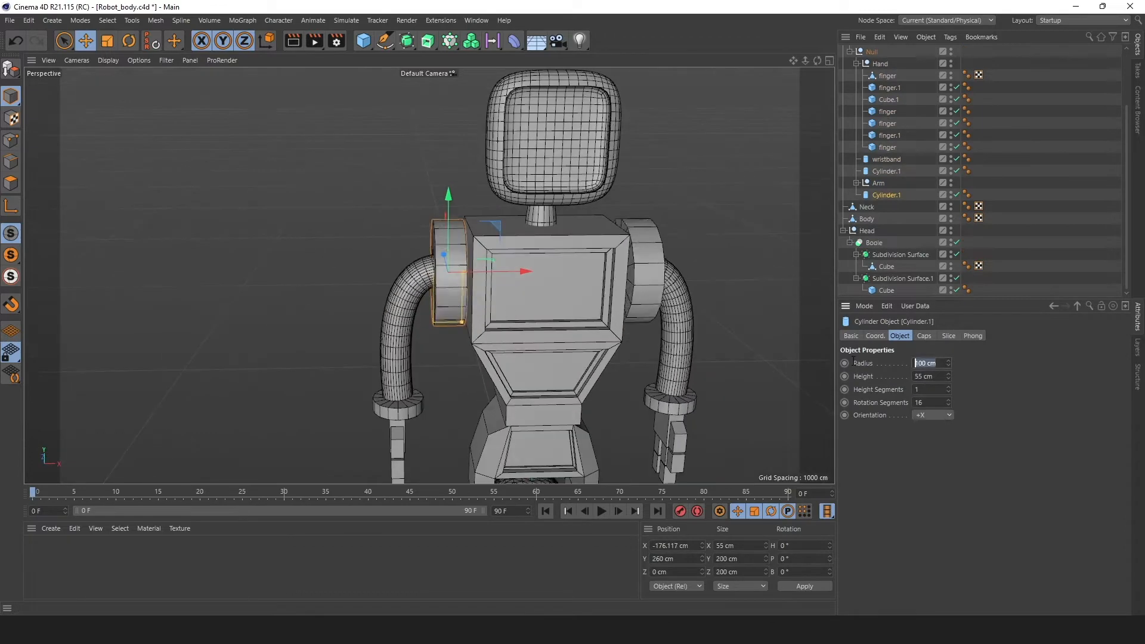
Enter 65 cm as Cylinder.1's Radius
{"action": "type", "text": "65 cm"}
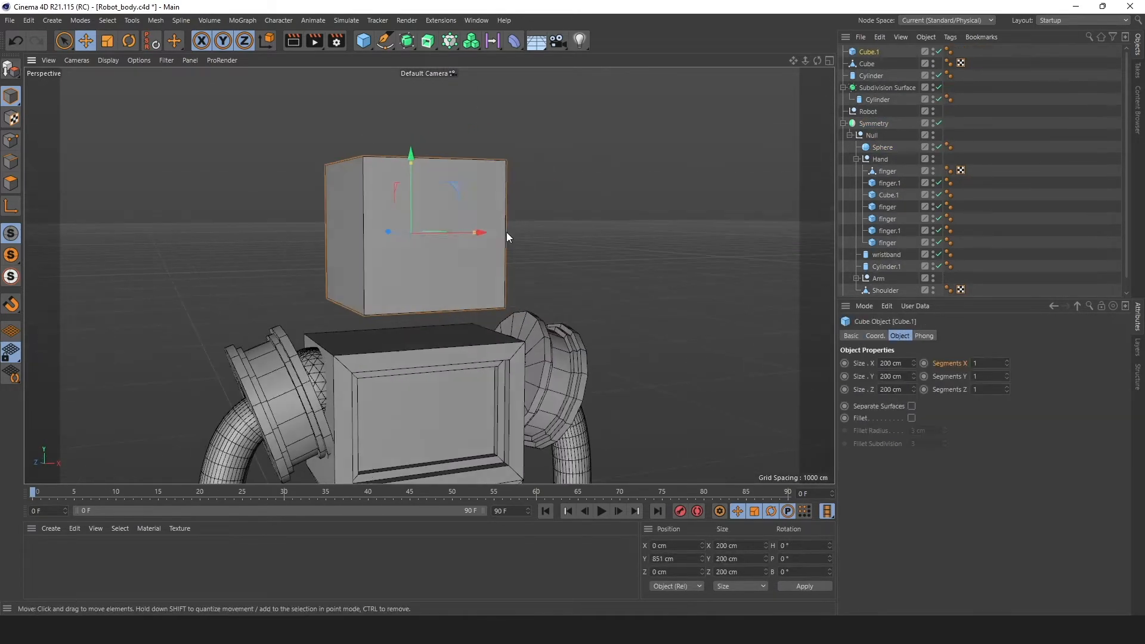
Make the new head cube editable and scale its side faces outward
{"action": "left_click", "coordinate": [107, 42]}
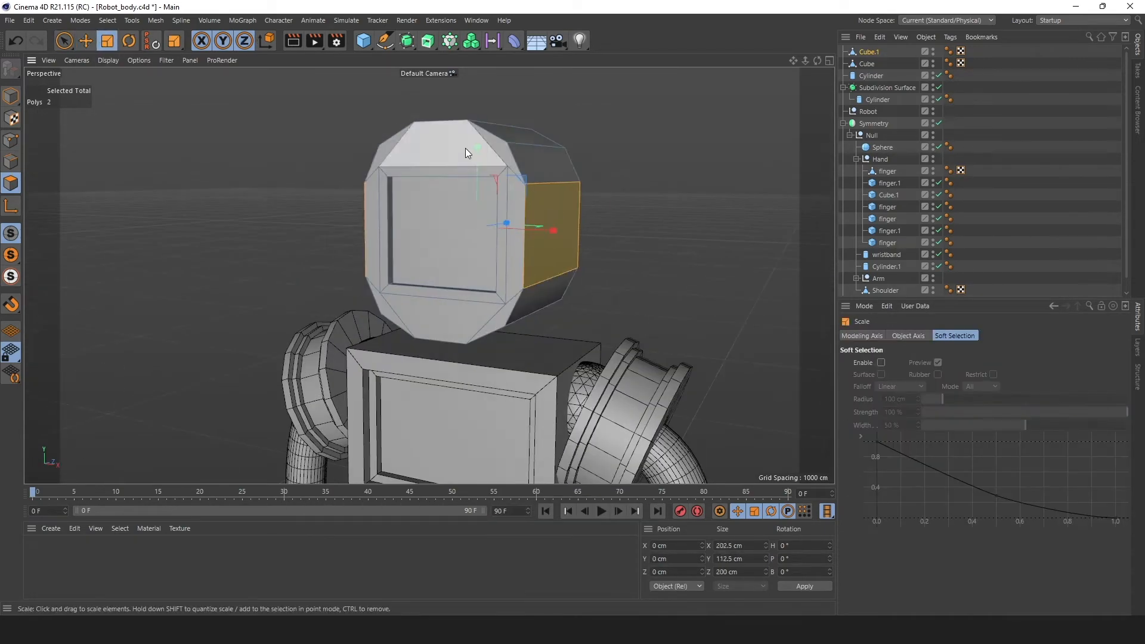
{"action": "left_click_drag", "start_coordinate": [475, 154], "coordinate": [430, 203]}
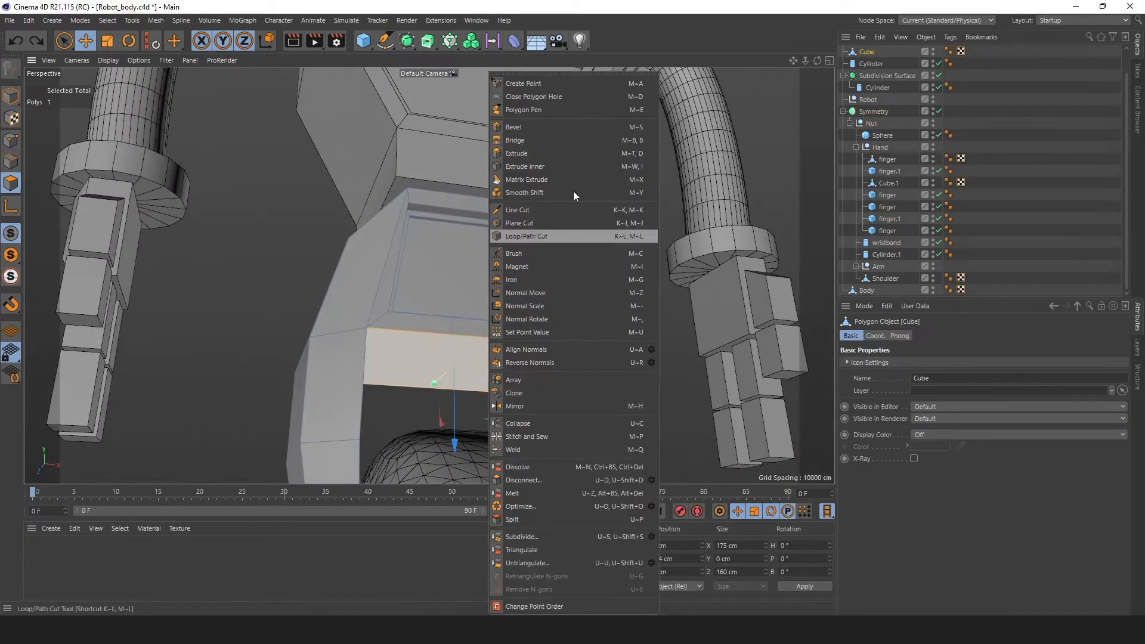
Loop-cut the lower body and Extrude Inner the selected finger faces
{"action": "left_click", "coordinate": [107, 40]}
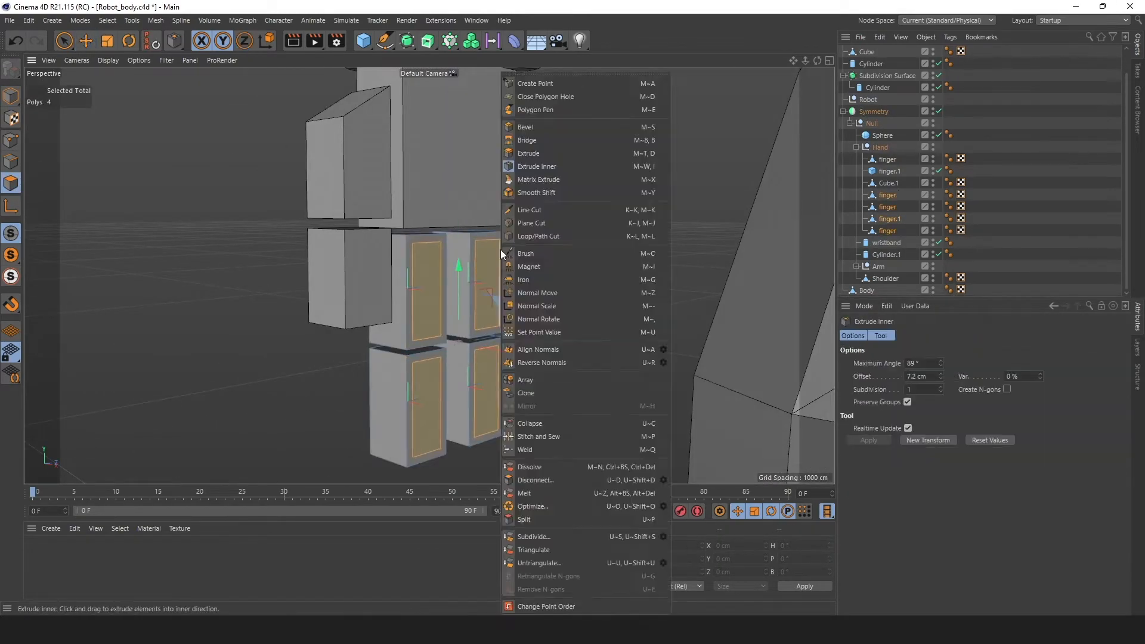
{"action": "left_click", "coordinate": [888, 171]}
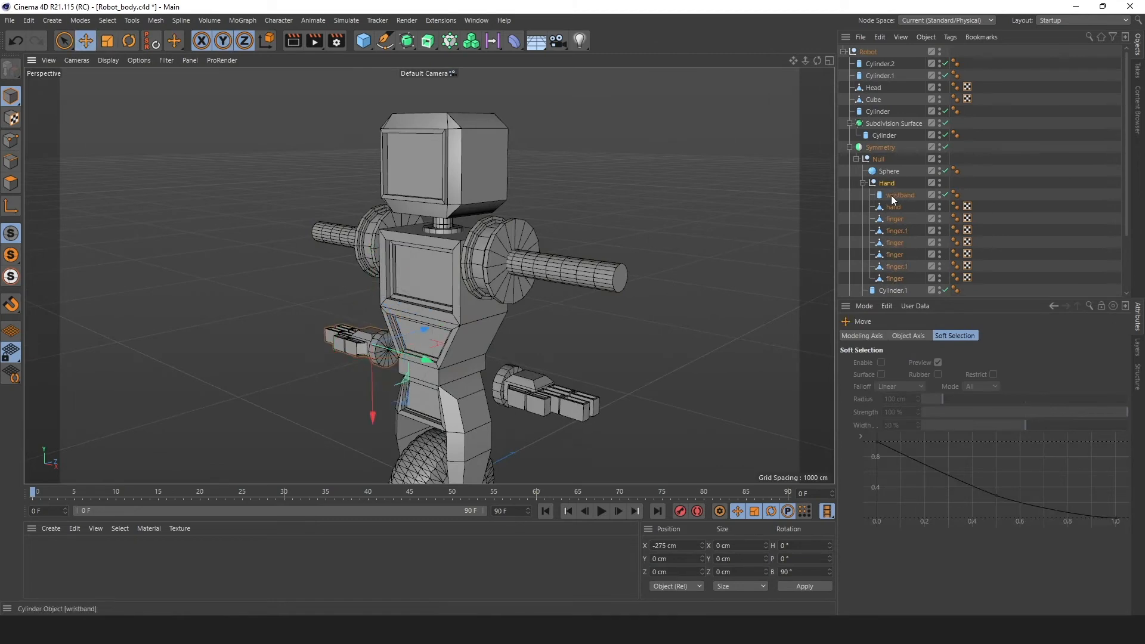
Reposition the wristband and hands, set the arm path's point count, and play the turntable
{"action": "left_click", "coordinate": [880, 147]}
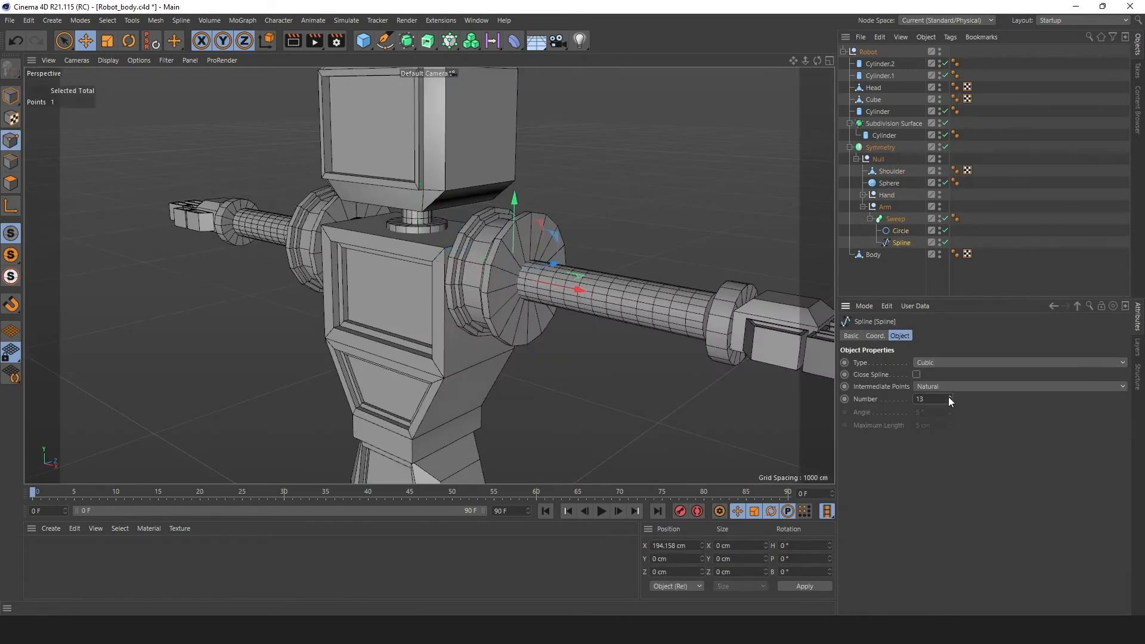
{"action": "left_click", "coordinate": [1015, 386]}
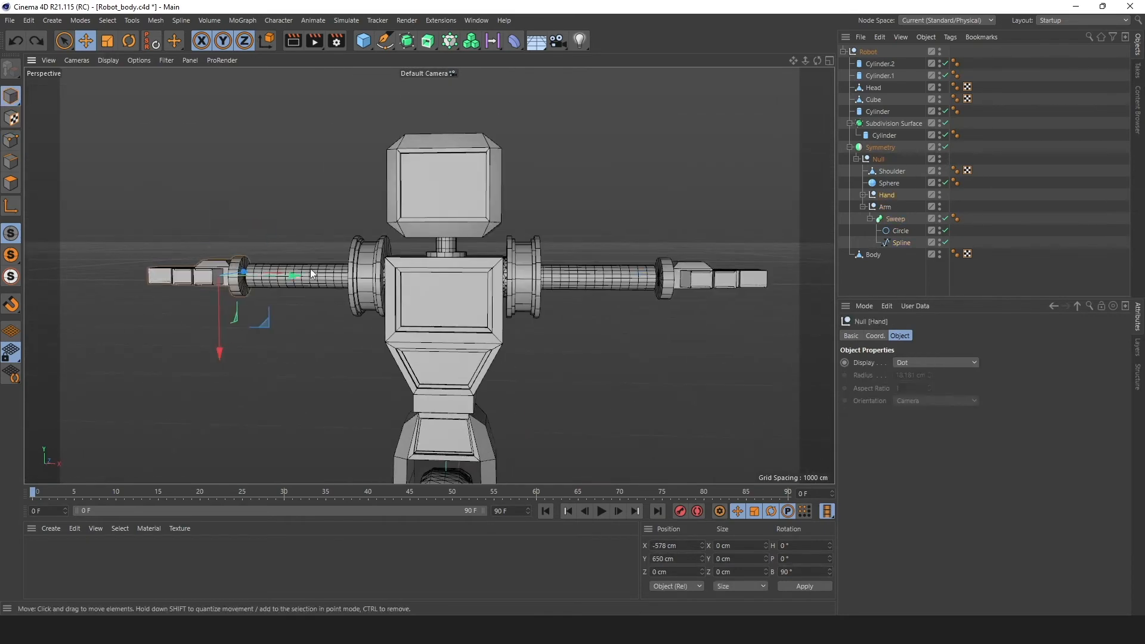
{"action": "left_click", "coordinate": [601, 511]}
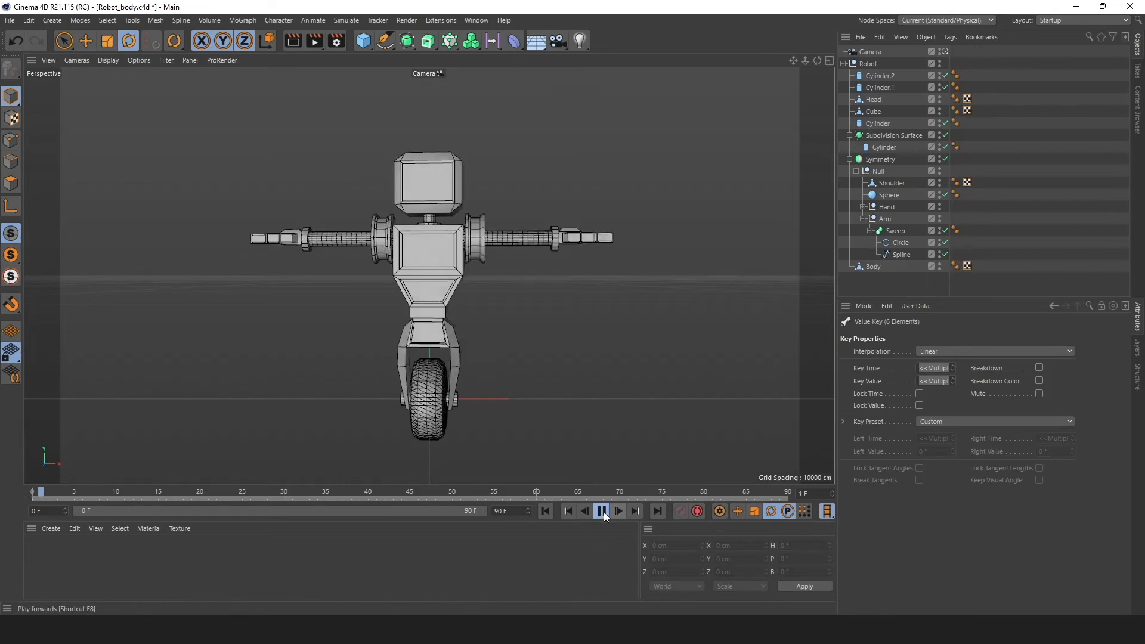
{"action": "left_click", "coordinate": [601, 511]}
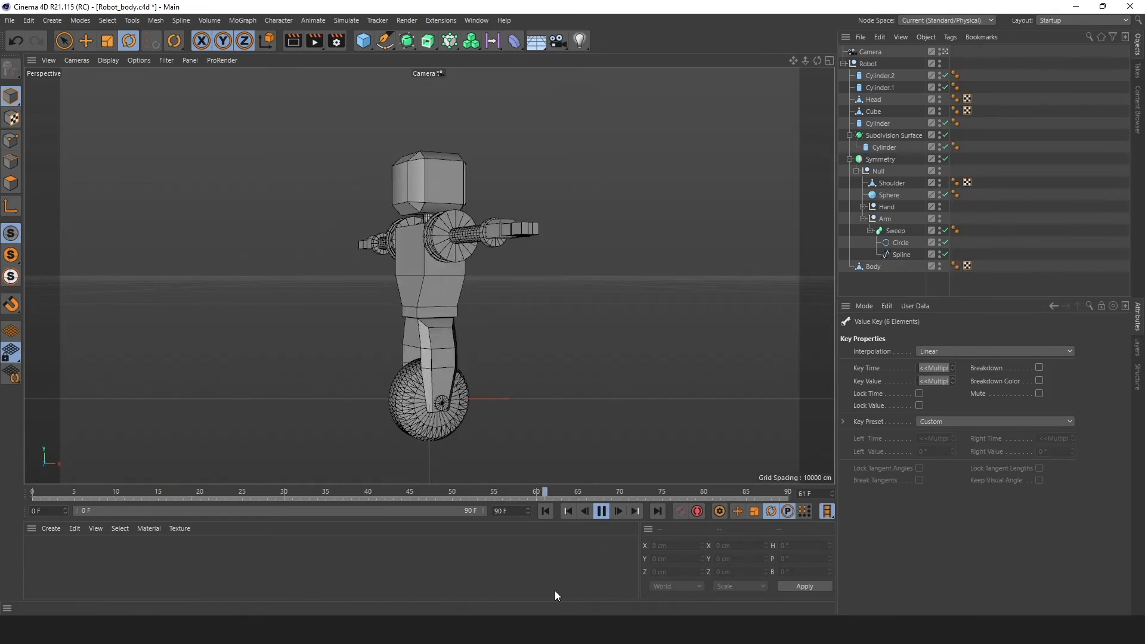